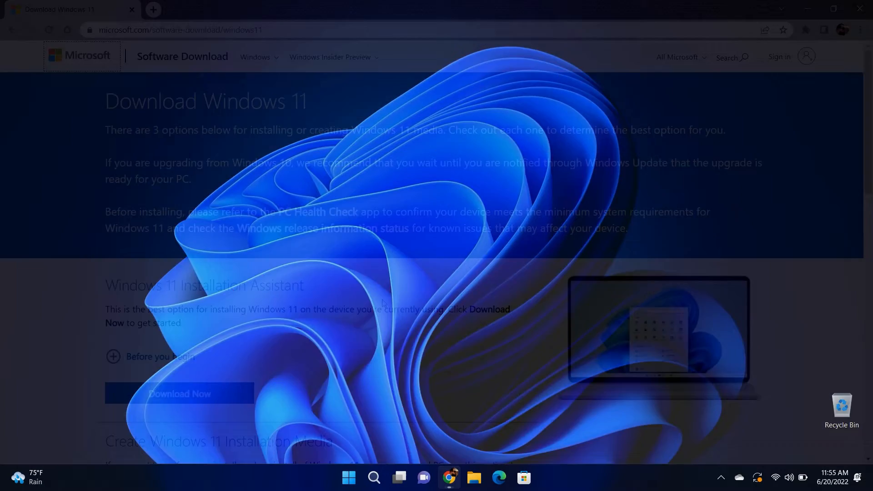
Step: Expand 'Before you begin', download MediaCreationTool and keep the downloaded file in Chrome
scroll("down", 3)
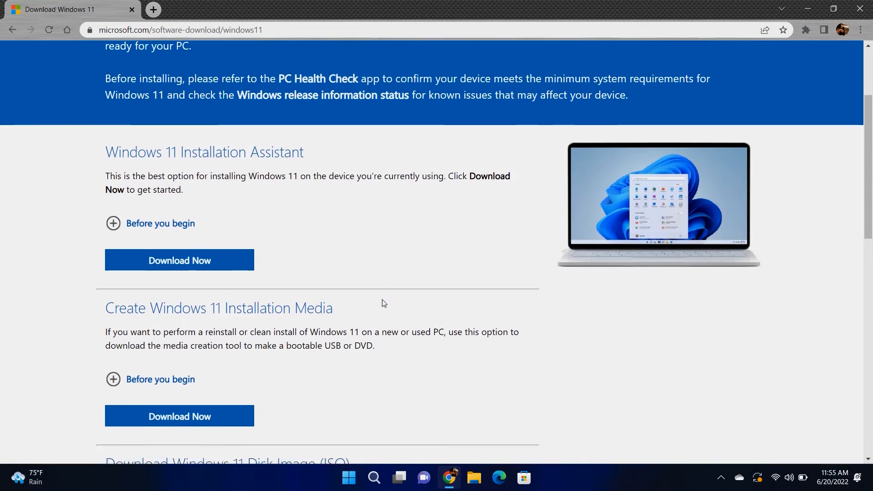
scroll("down", 3)
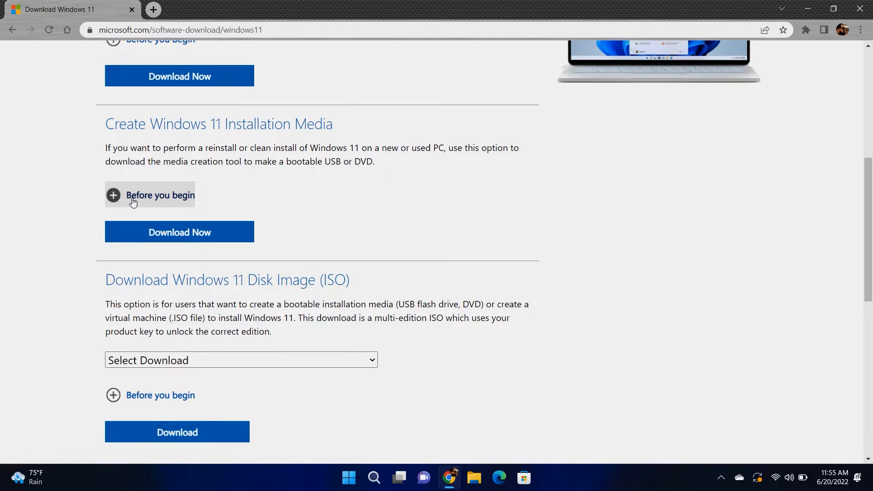
left_click(150, 195)
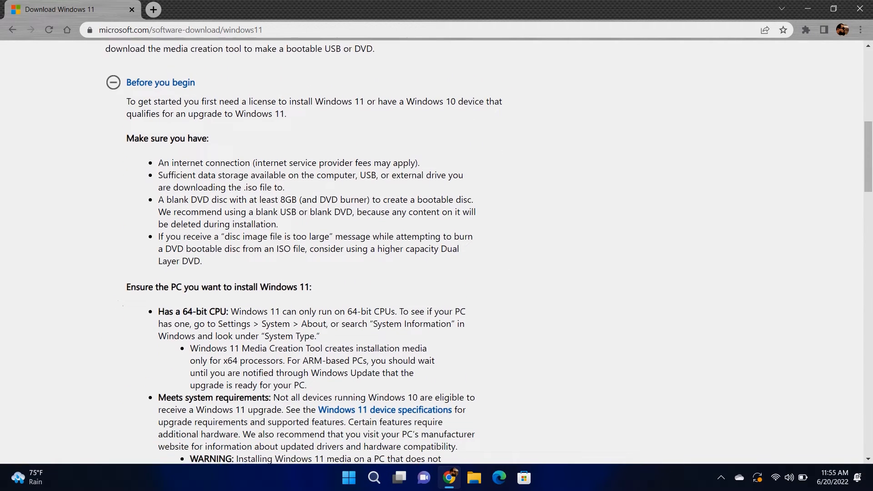
scroll("down", 3)
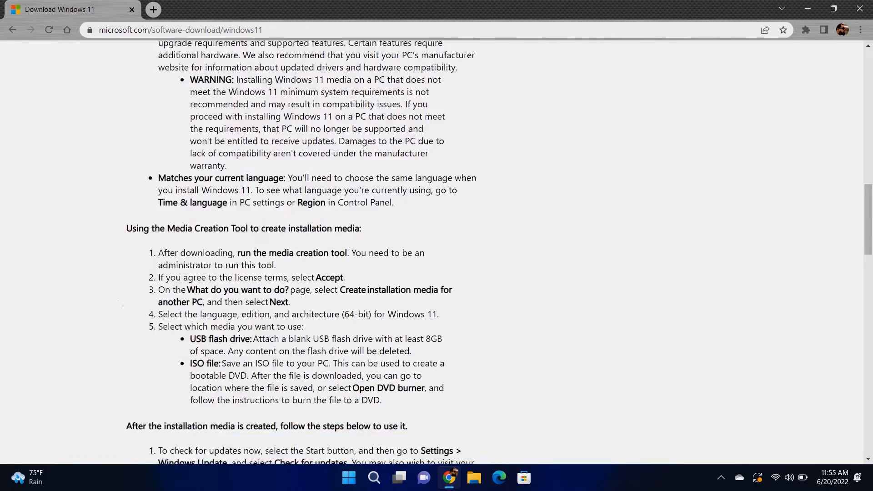
scroll("down", 3)
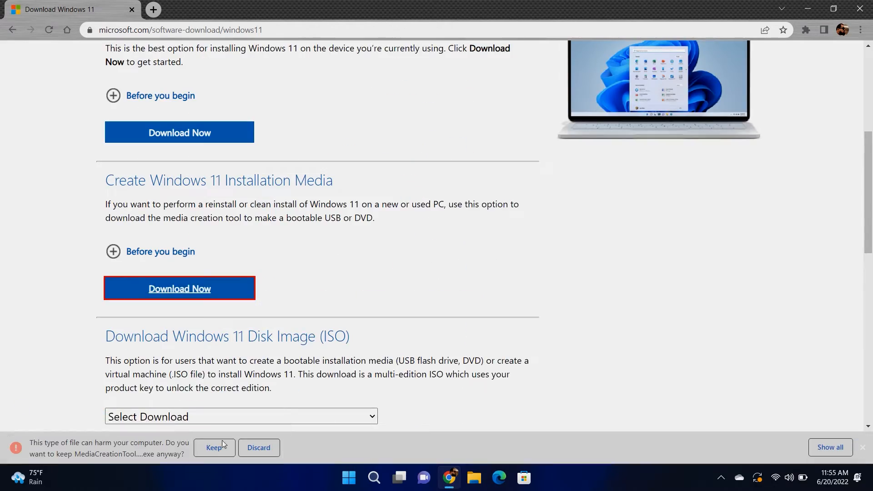
left_click(214, 447)
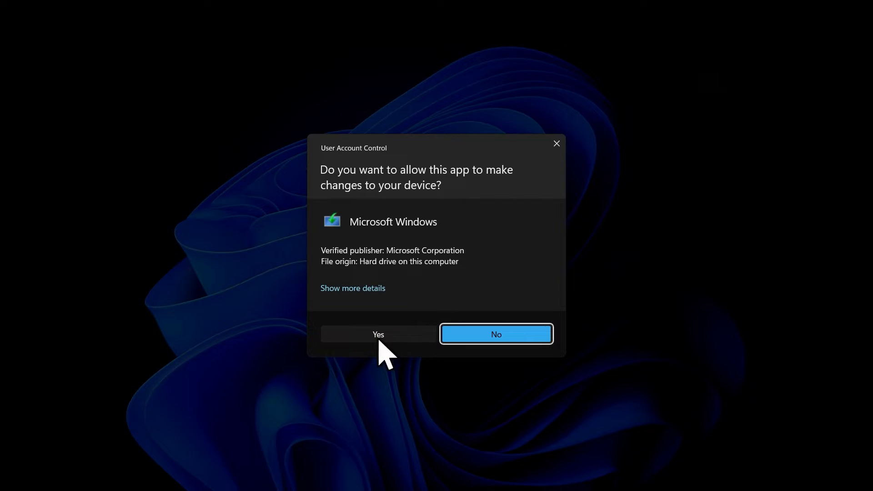
Step: Allow the tool to run, keep the recommended English (United States) Windows 11 options and continue
left_click(378, 333)
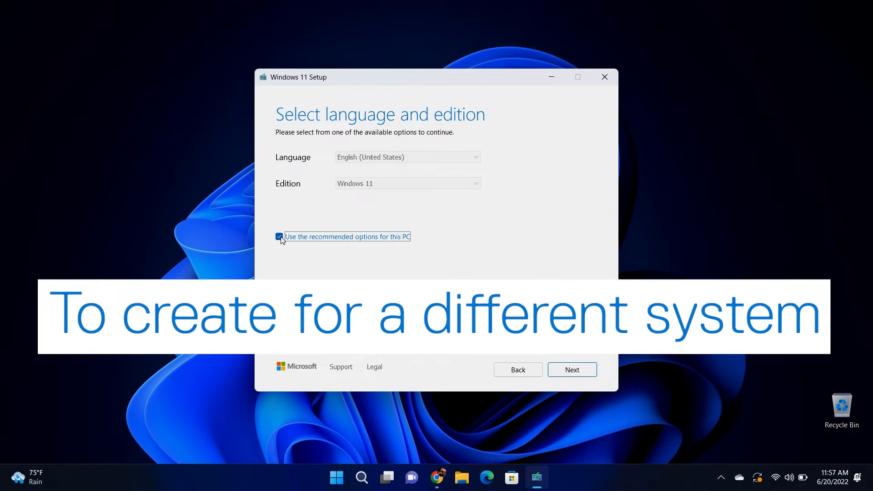
left_click(279, 236)
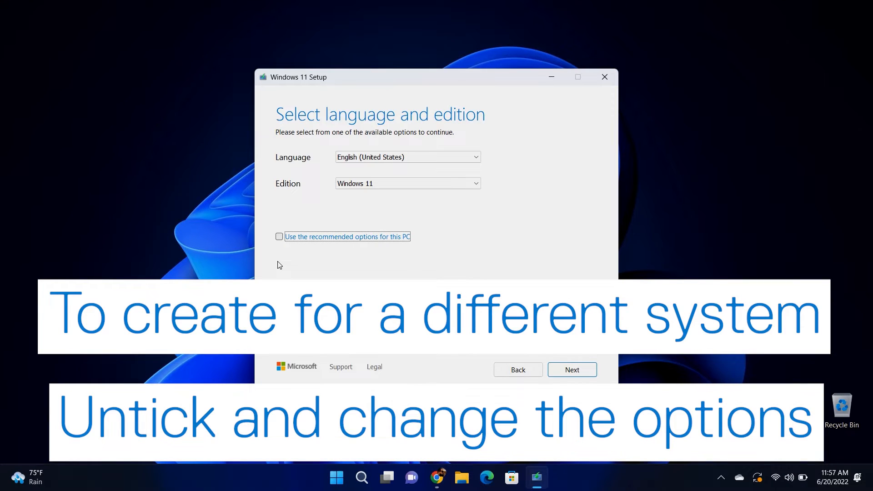
left_click(279, 237)
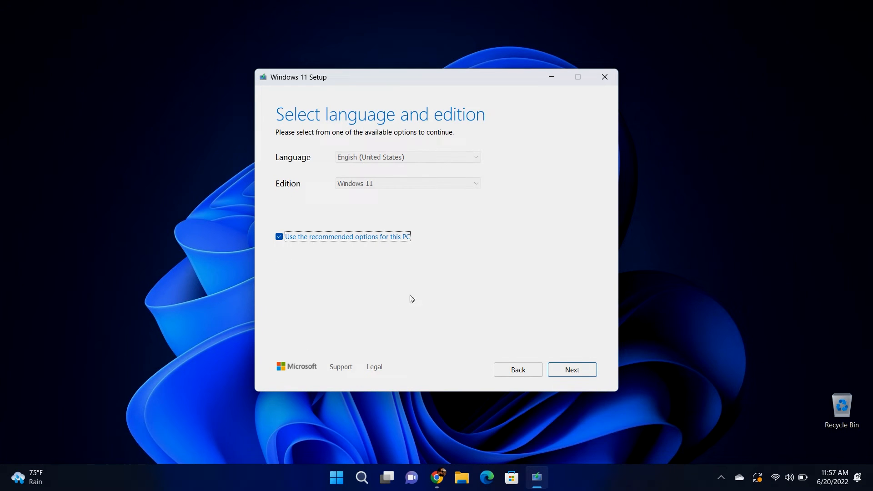
left_click(572, 370)
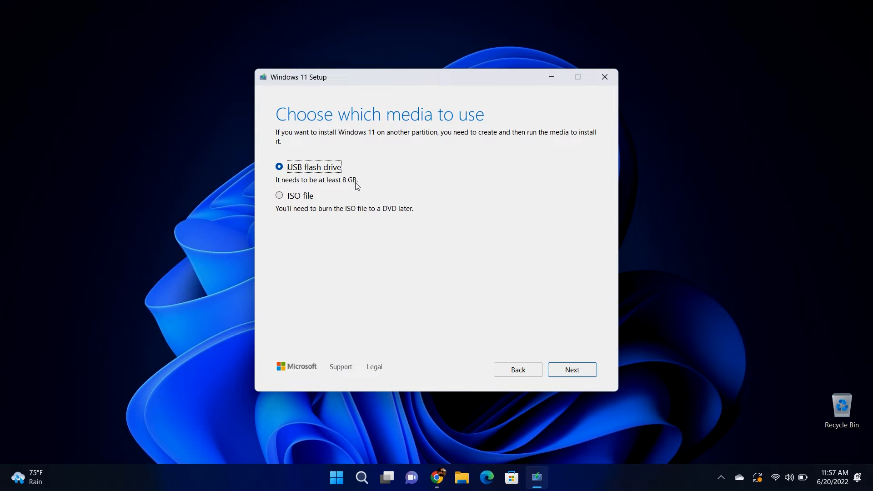
Step: Choose USB flash drive media and write Windows 11 to D: (ESD-USB)
left_click(571, 370)
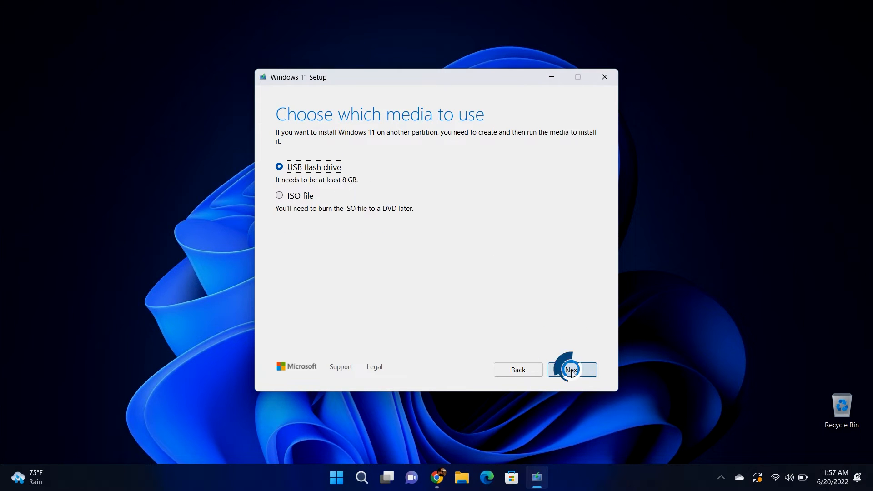
left_click(572, 371)
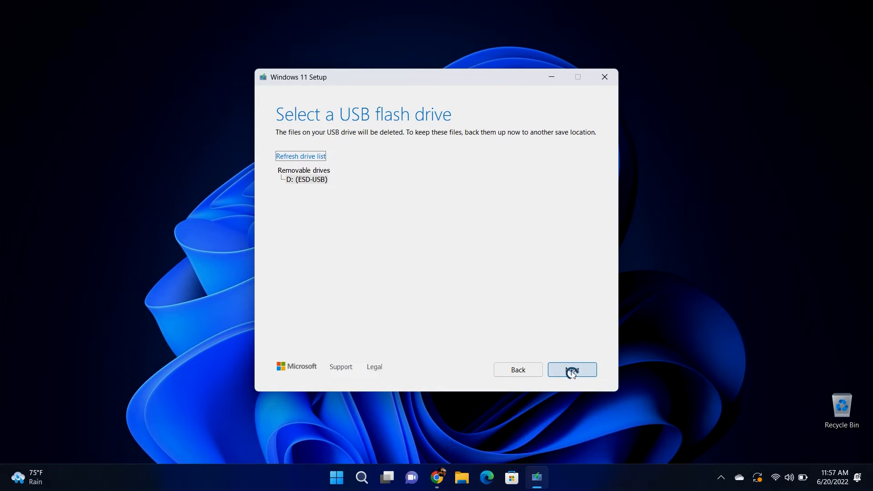
left_click(572, 370)
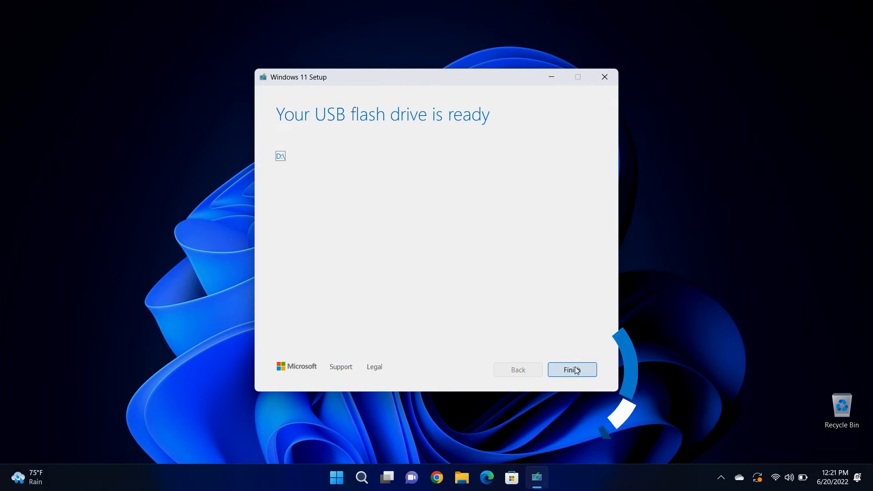
Step: Finish the tool so the PC can boot from the USB drive into Windows Setup
left_click(571, 369)
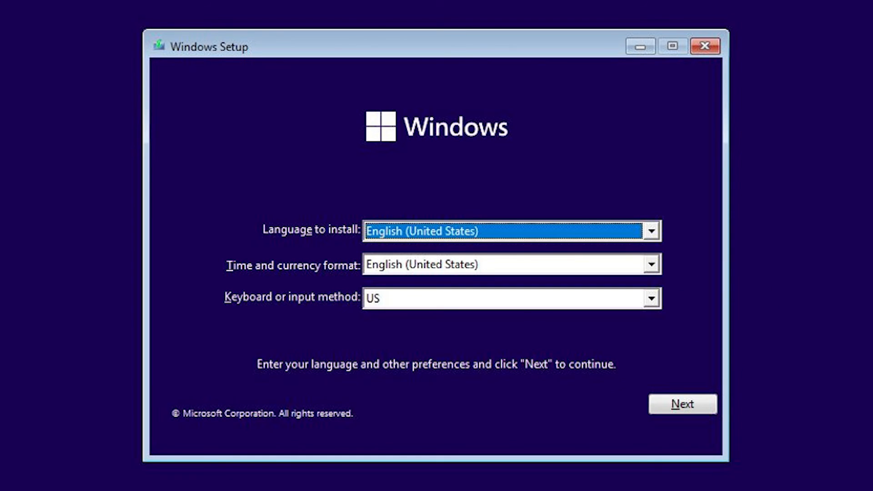
Step: Accept the English (United States) language defaults and choose 'Repair your computer'
left_click(683, 404)
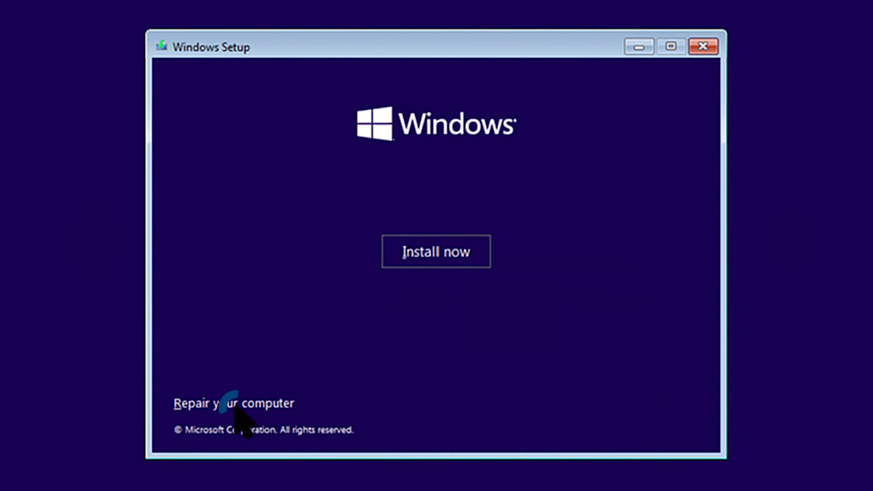
left_click(233, 403)
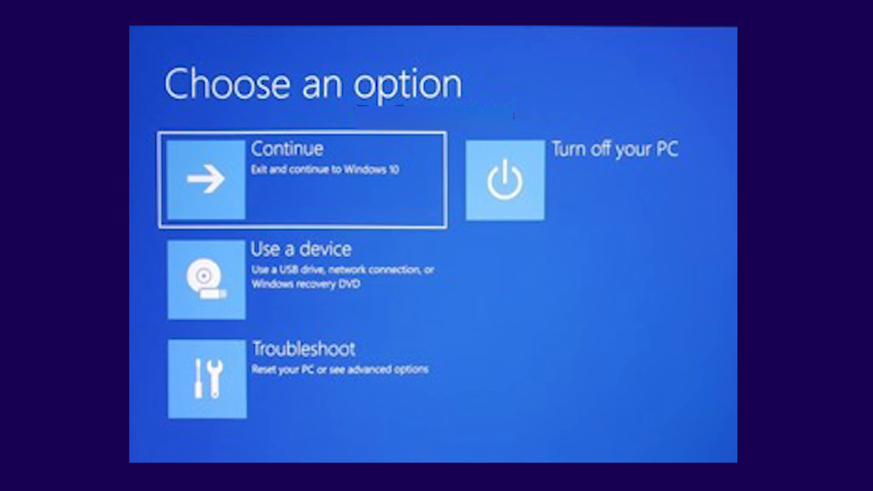